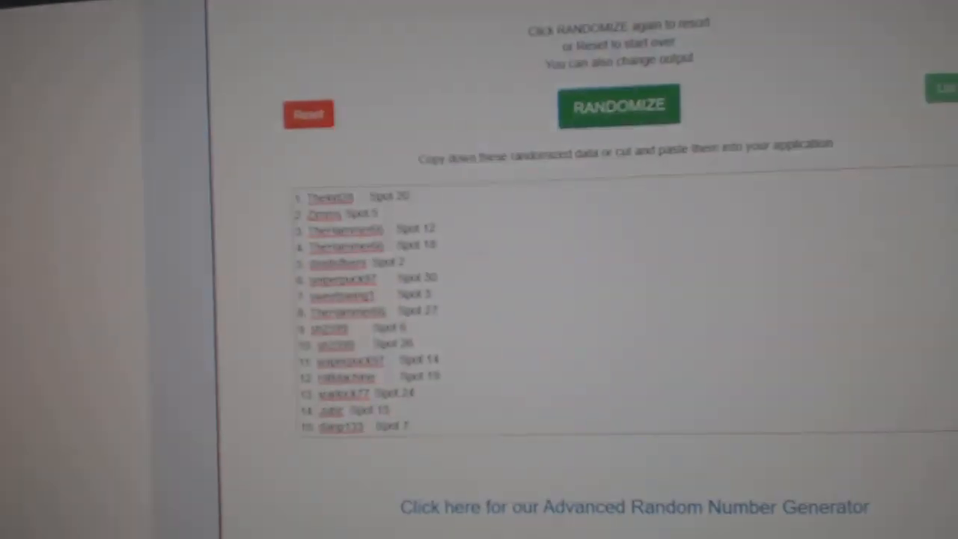
Reshuffle the names-and-spots list, then bring up a randomized list of hockey team names
click(618, 105)
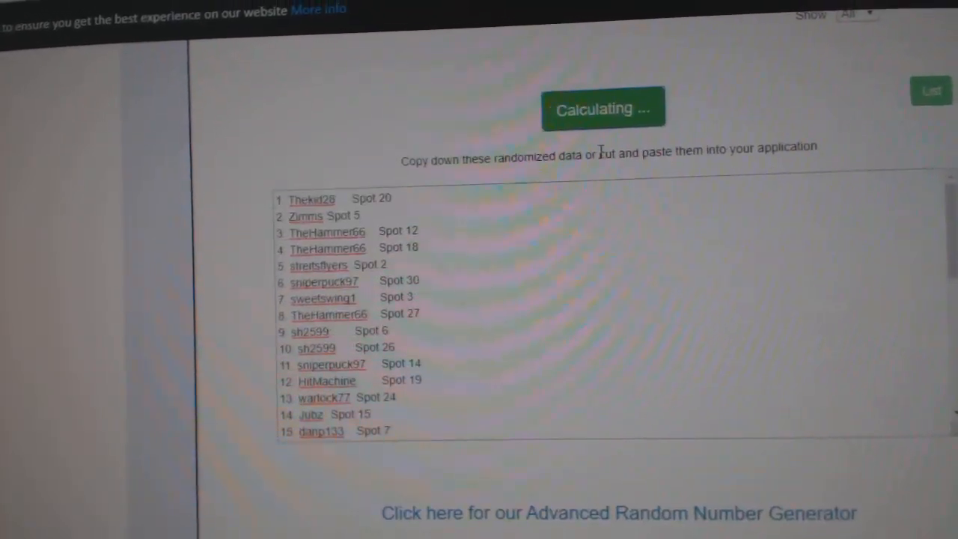
click(602, 108)
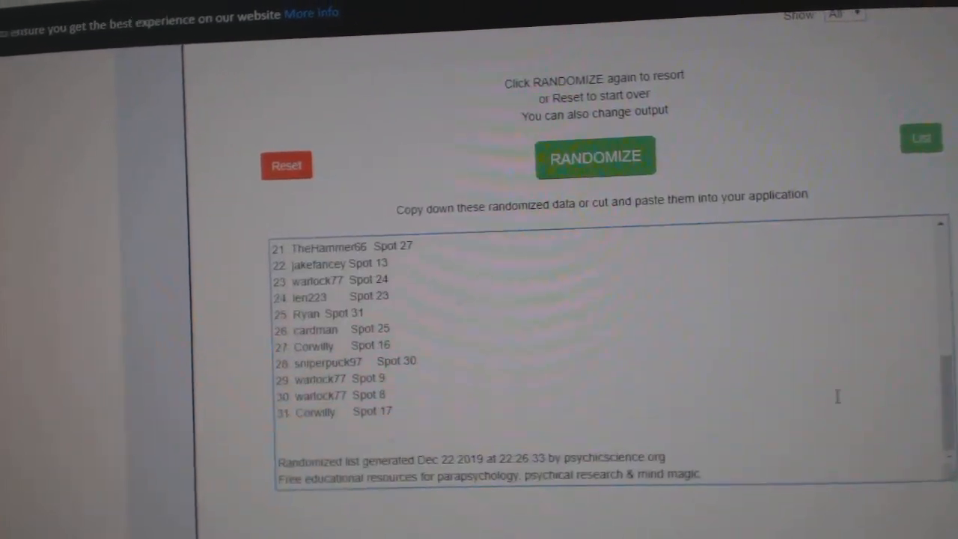
right_click(412, 329)
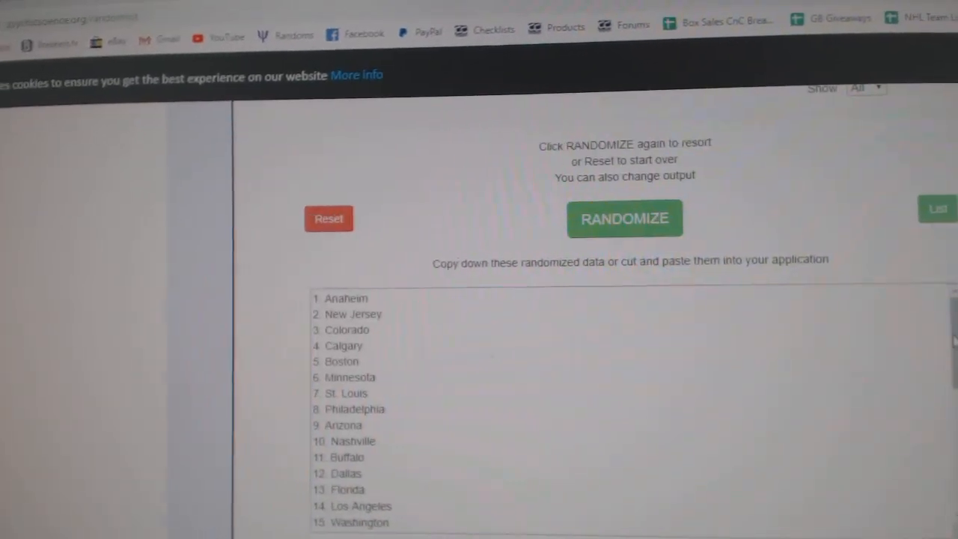
click(624, 219)
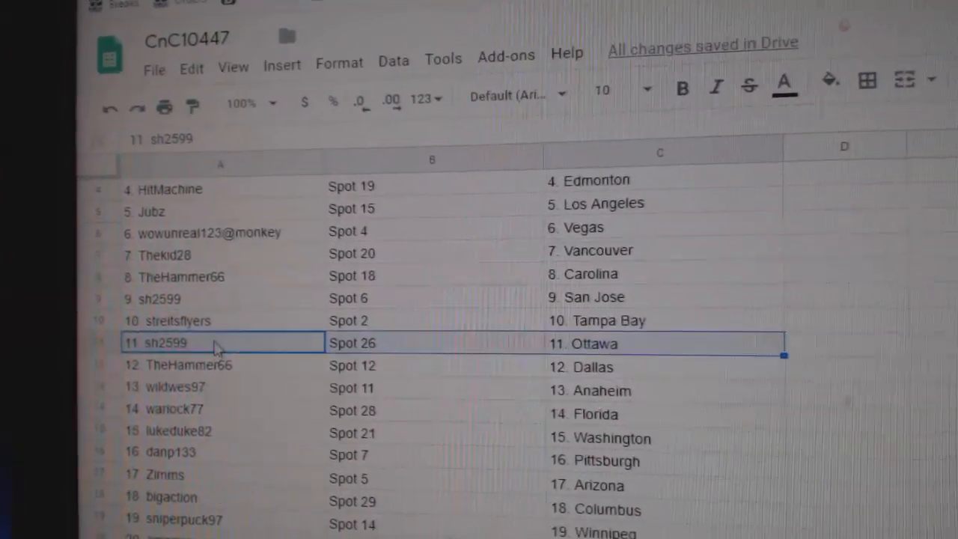
scroll(down, 3)
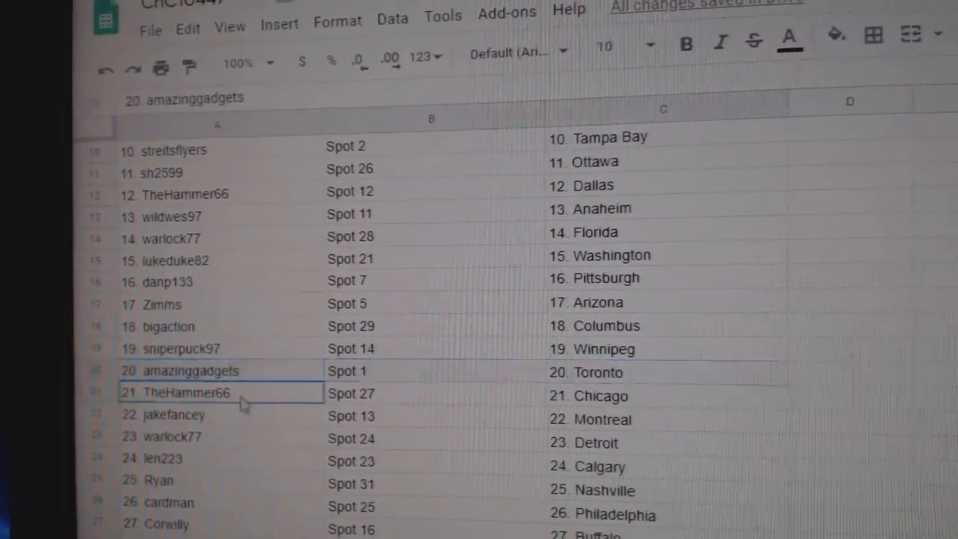
scroll(down, 3)
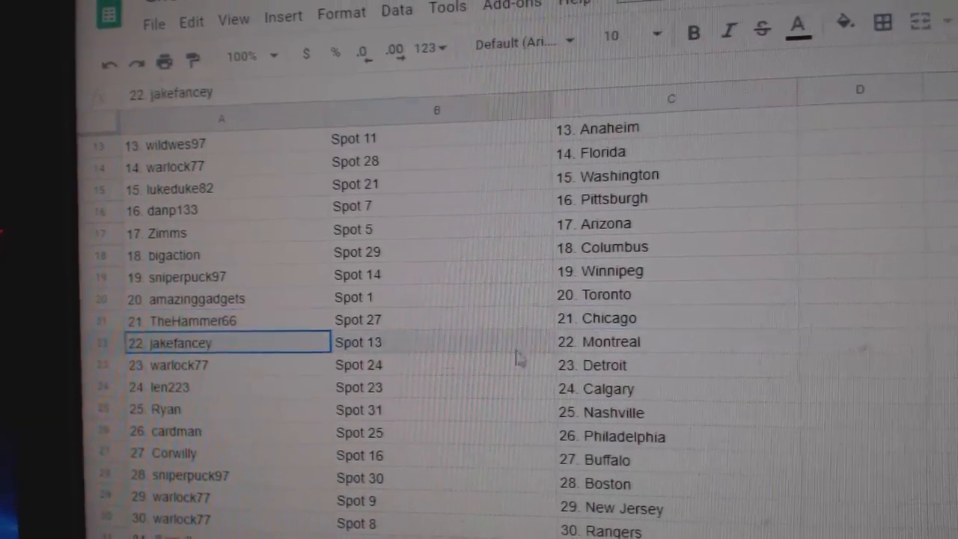